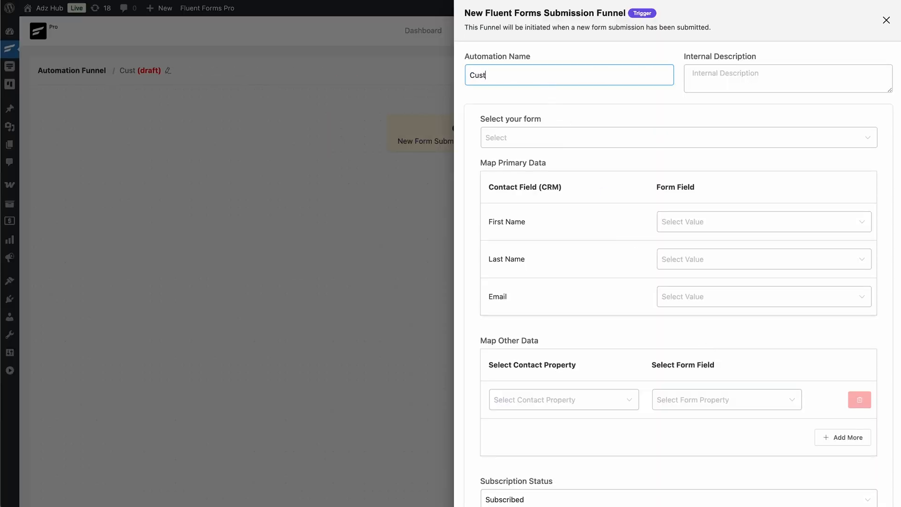
- Name the new automation funnel 'Customer Query Automation'
type("omer Query Aut")
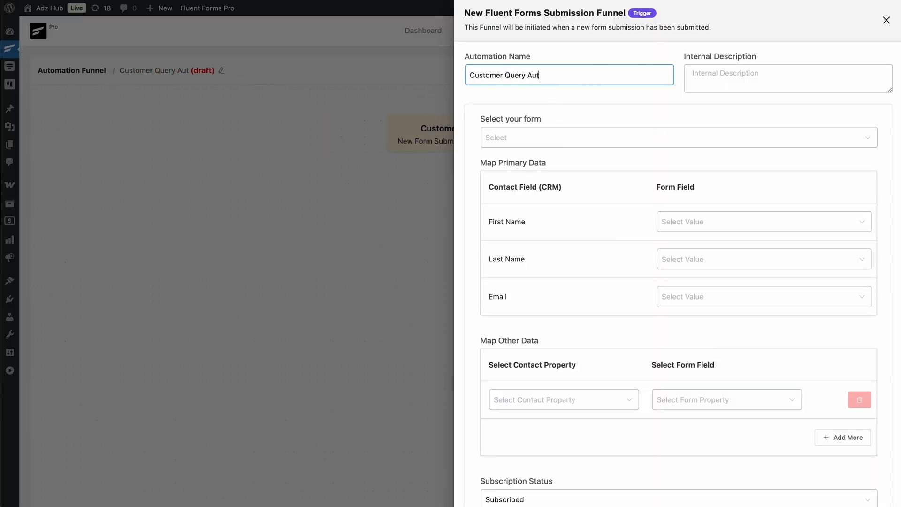
type("omation")
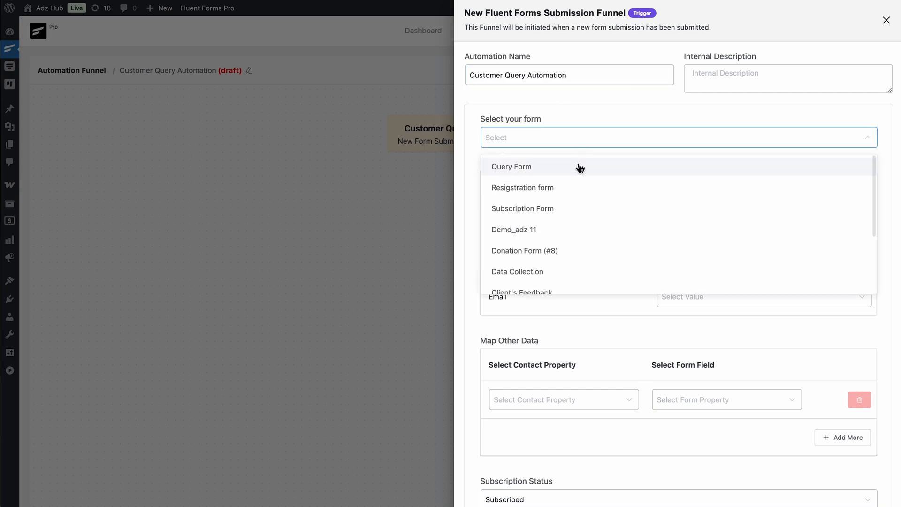
- Use the Query Form as the trigger and map First Name to its 'Your name' field
left_click(511, 166)
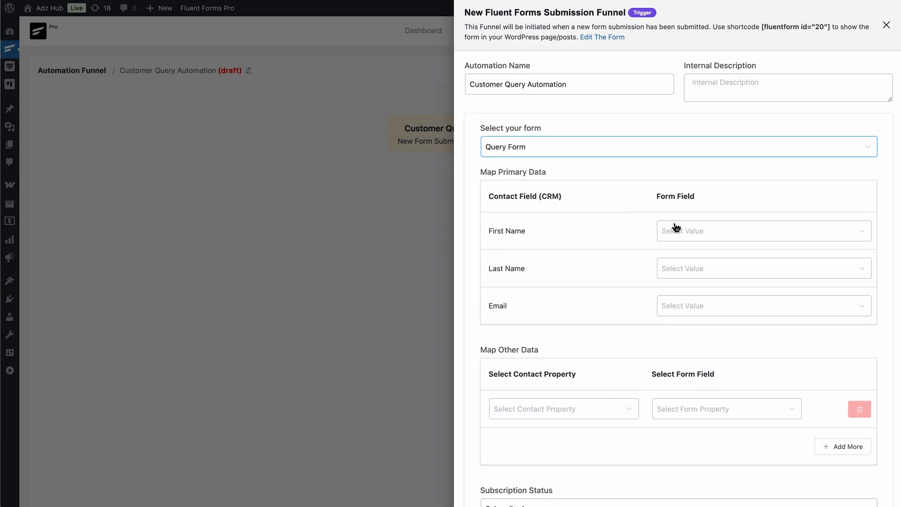
left_click(763, 230)
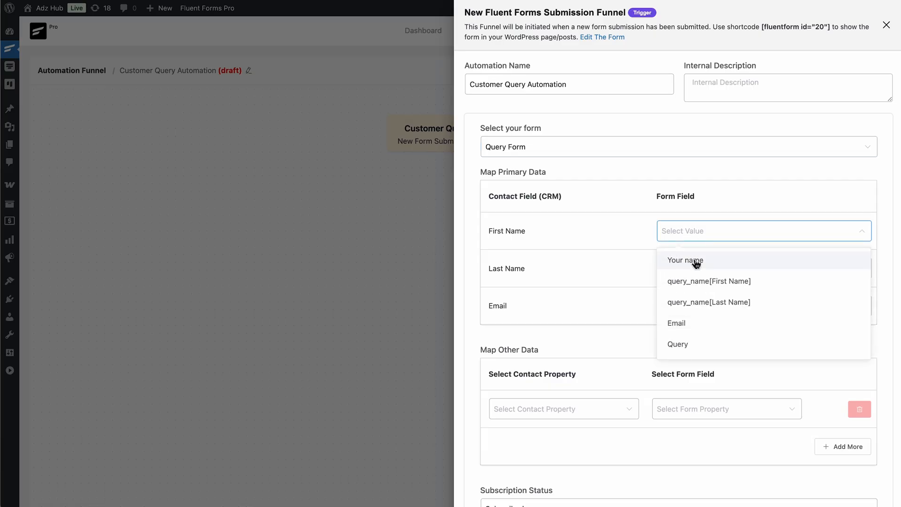
left_click(685, 259)
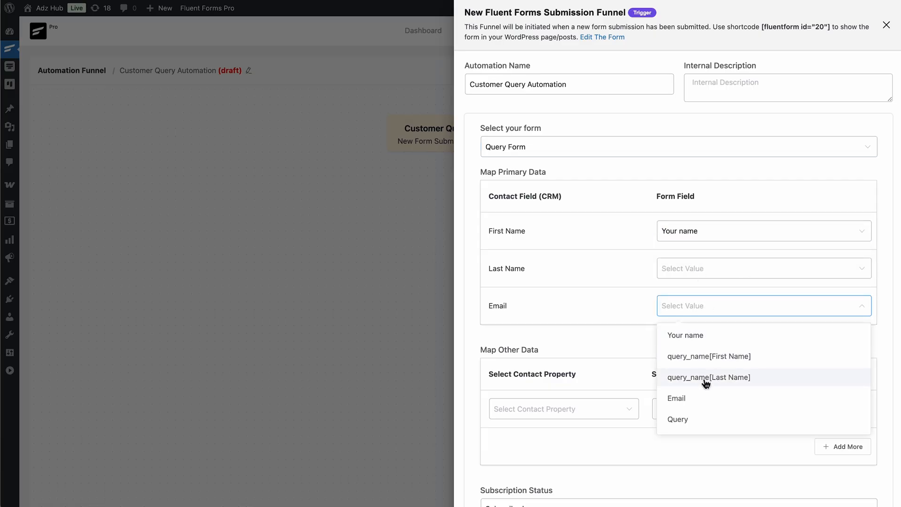